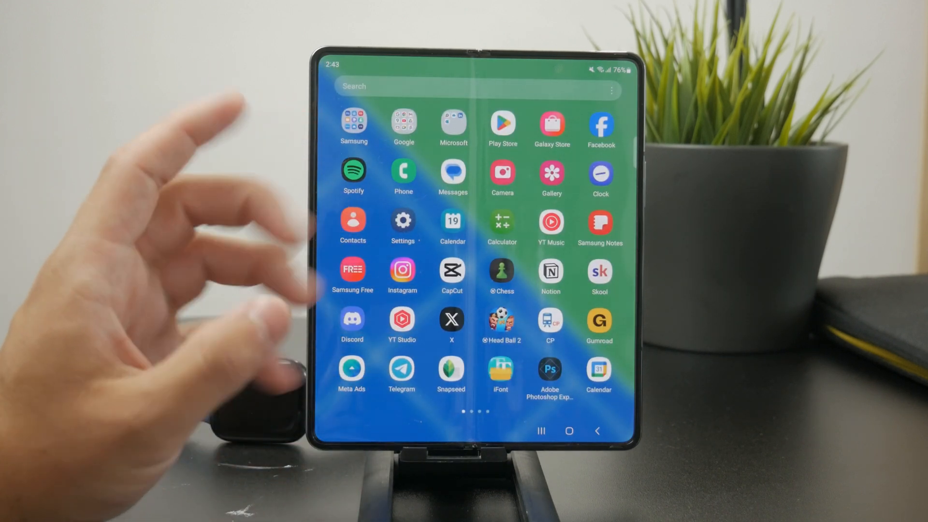
# Step: Launch the browser from the home screen and load icloud.com
pyautogui.click(353, 122)
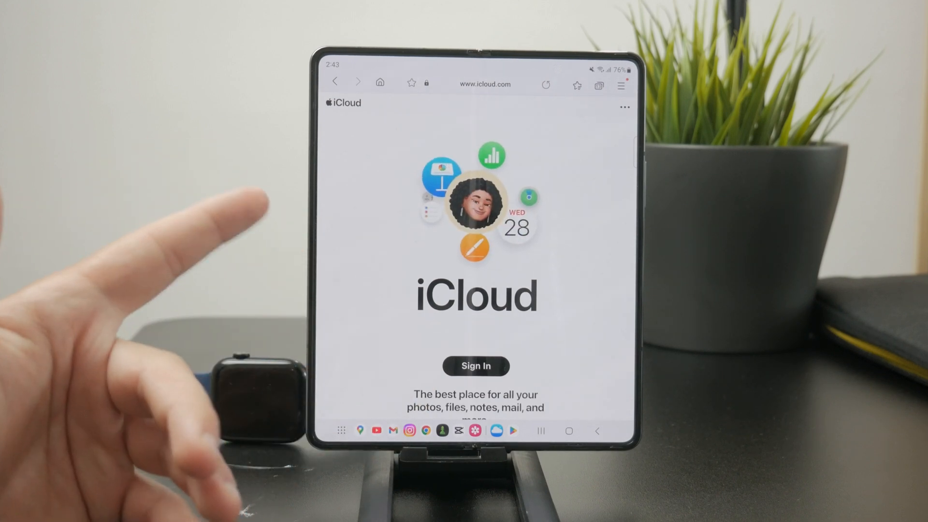
# Step: Sign in on icloud.com so the iCloud Photos library loads
pyautogui.click(475, 365)
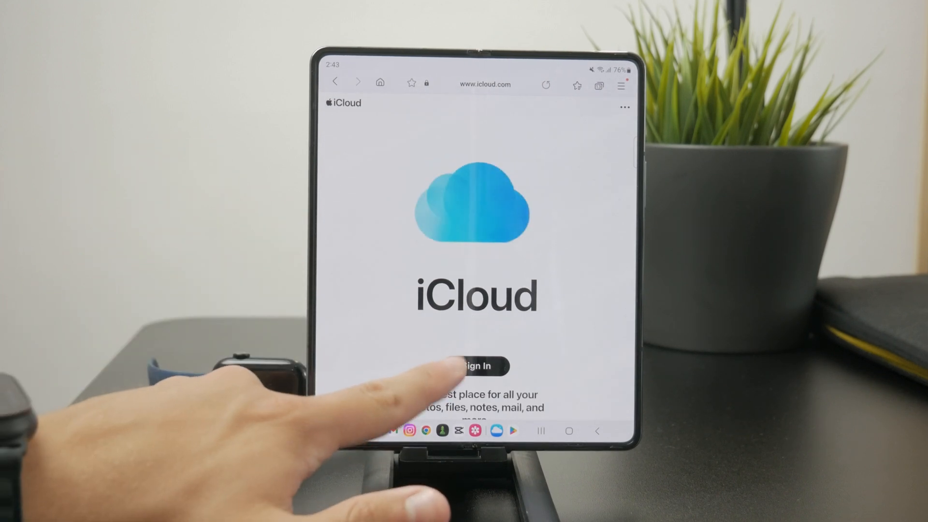
pyautogui.click(476, 366)
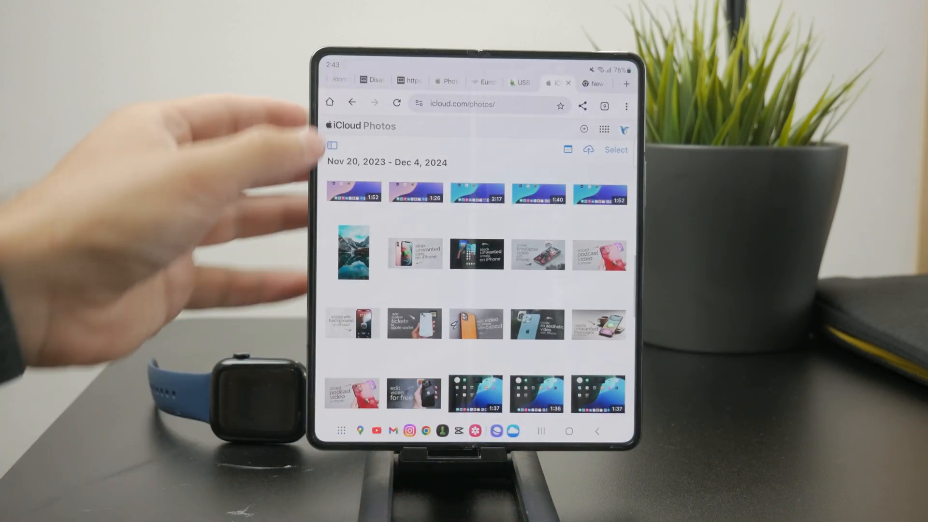
# Step: Return to the iCloud overview and open the Mail inbox
pyautogui.click(332, 146)
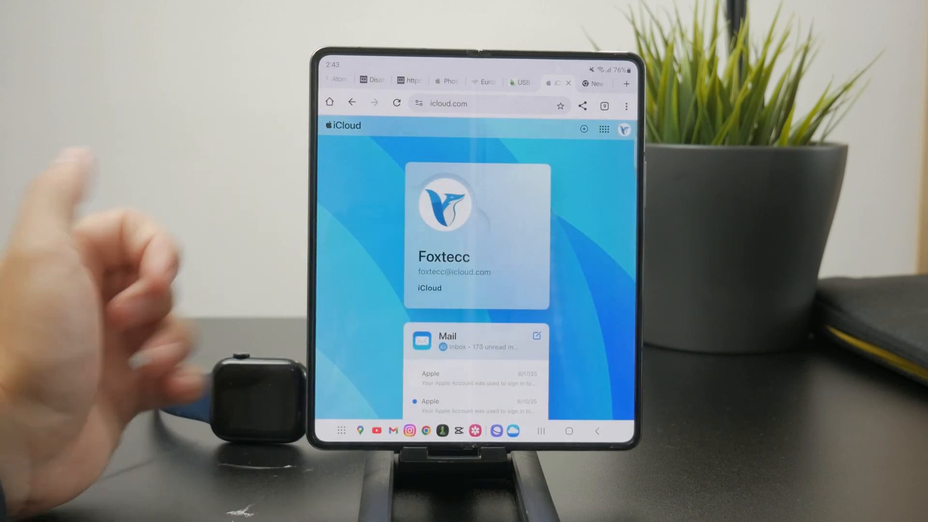
pyautogui.scroll(-3)
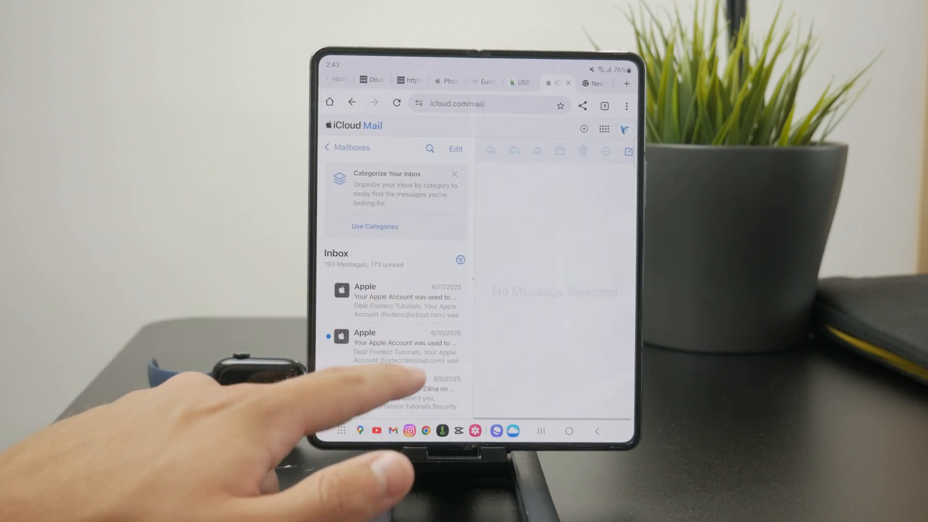
# Step: Scroll through the inbox, then search the Play Store for 'em'
pyautogui.scroll(-3)
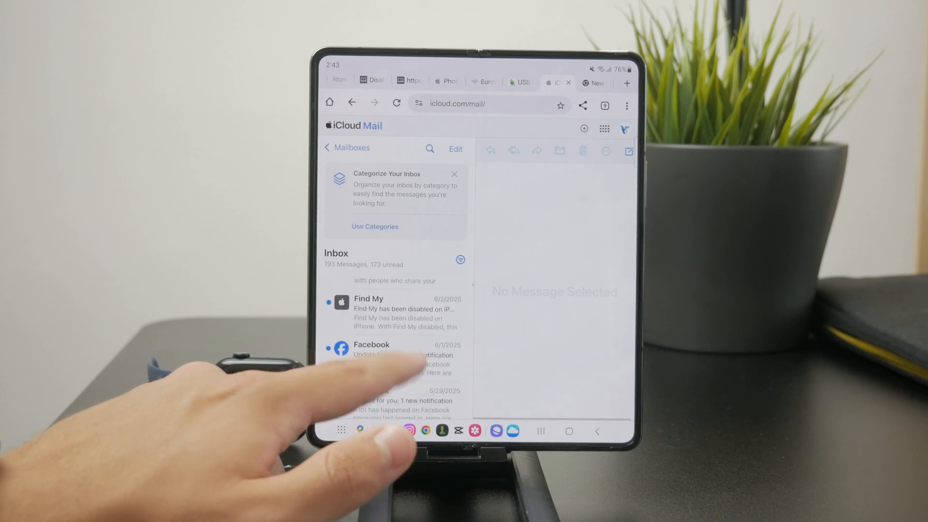
pyautogui.scroll(-3)
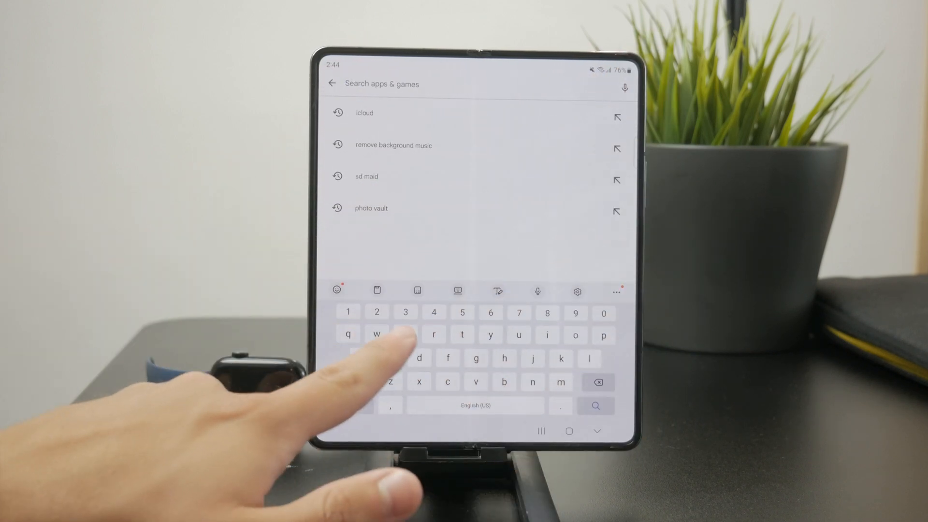
pyautogui.write('em')
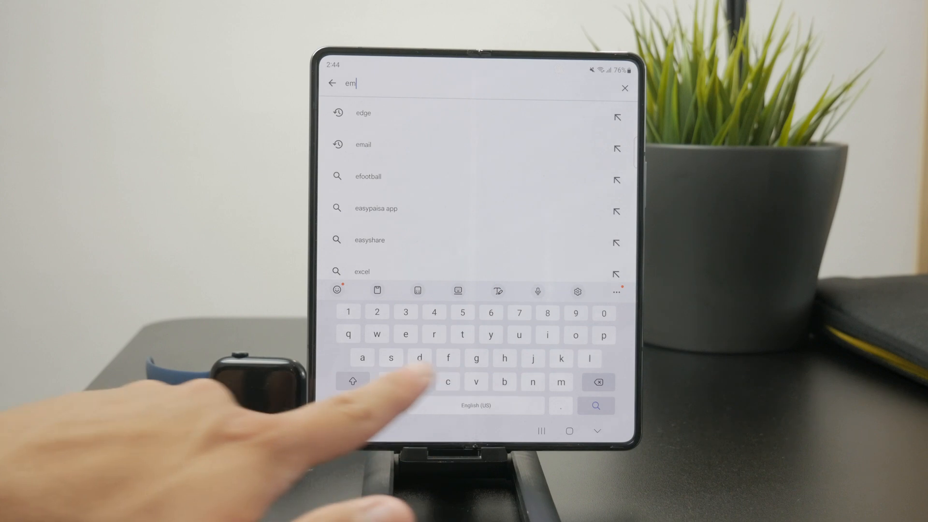